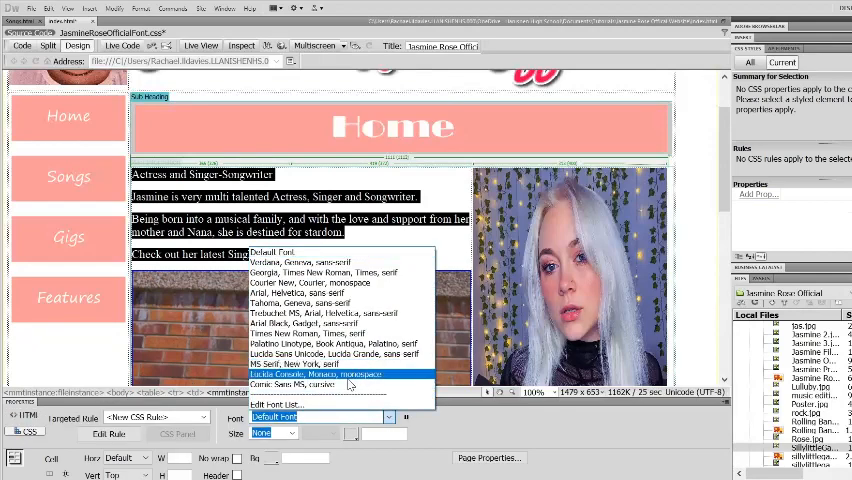
# Choose Lucida Console, Monaco, monospace as the page text font in the Properties panel
pyautogui.click(320, 374)
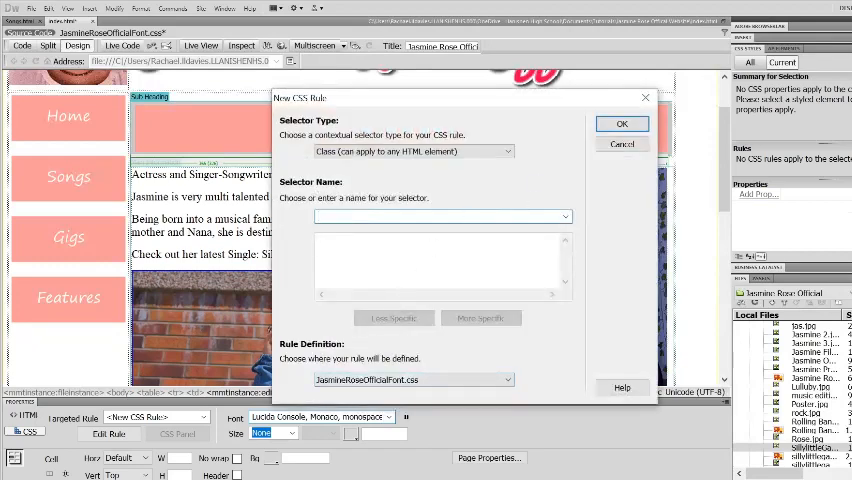
# Name the new class rule 'Jasmine_Rose' and check the Lucida Console text in Design view
pyautogui.write('Jasmine')
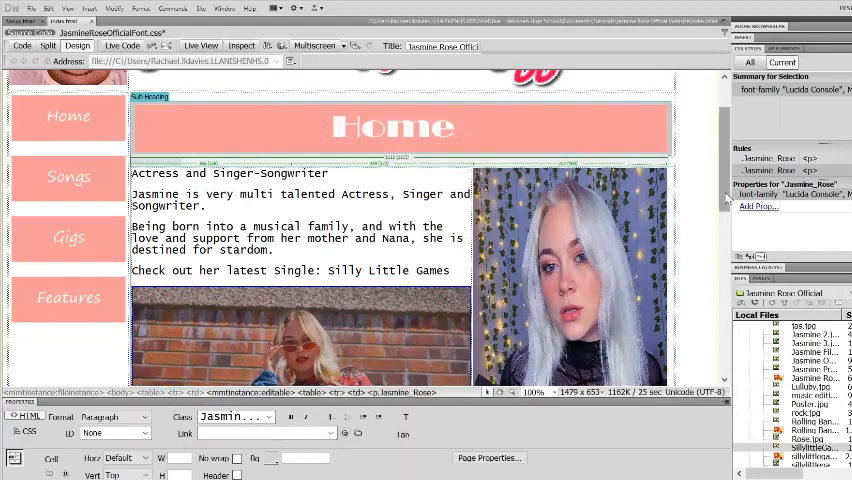
pyautogui.scroll(-3)
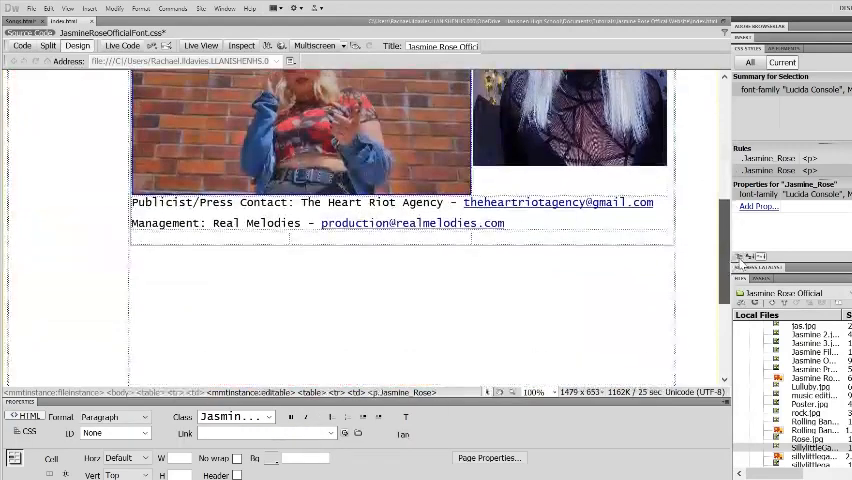